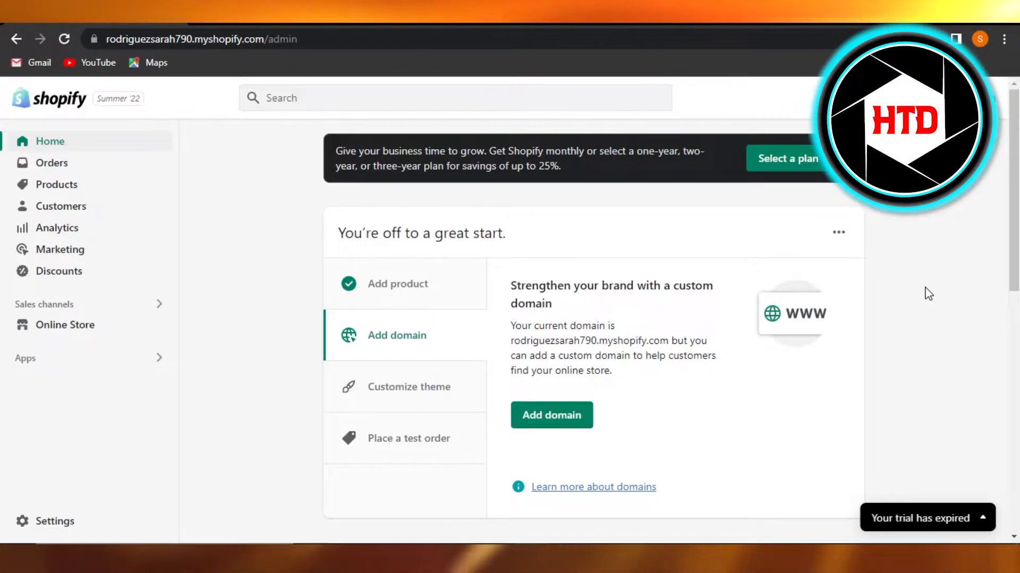
mouse_move(325, 274)
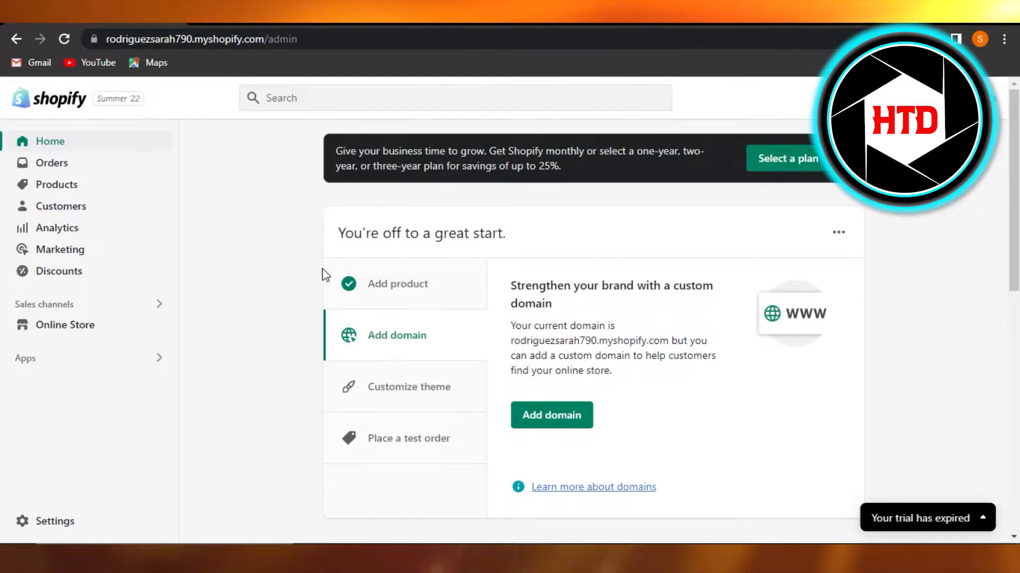
mouse_move(278, 242)
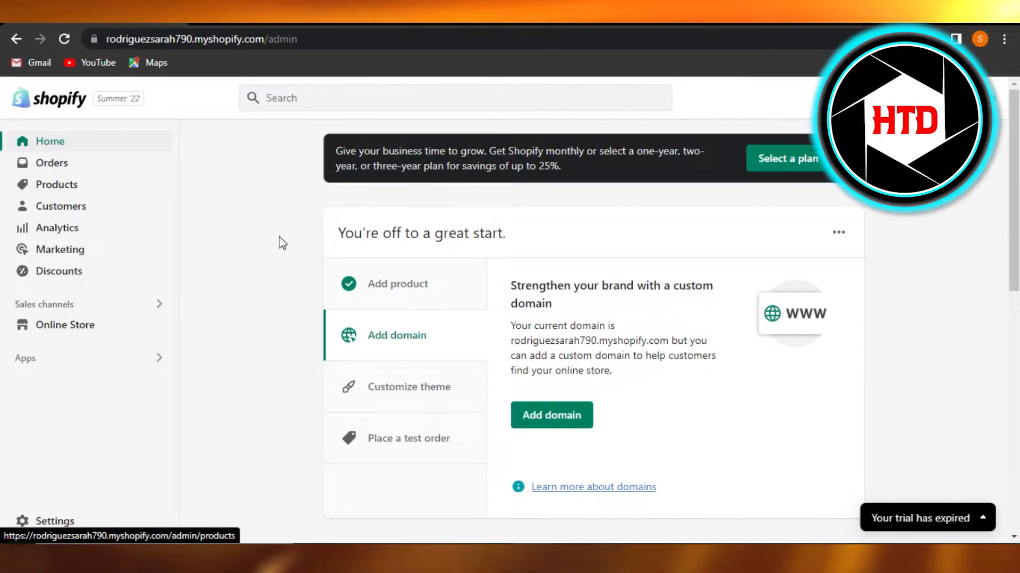
mouse_move(115, 287)
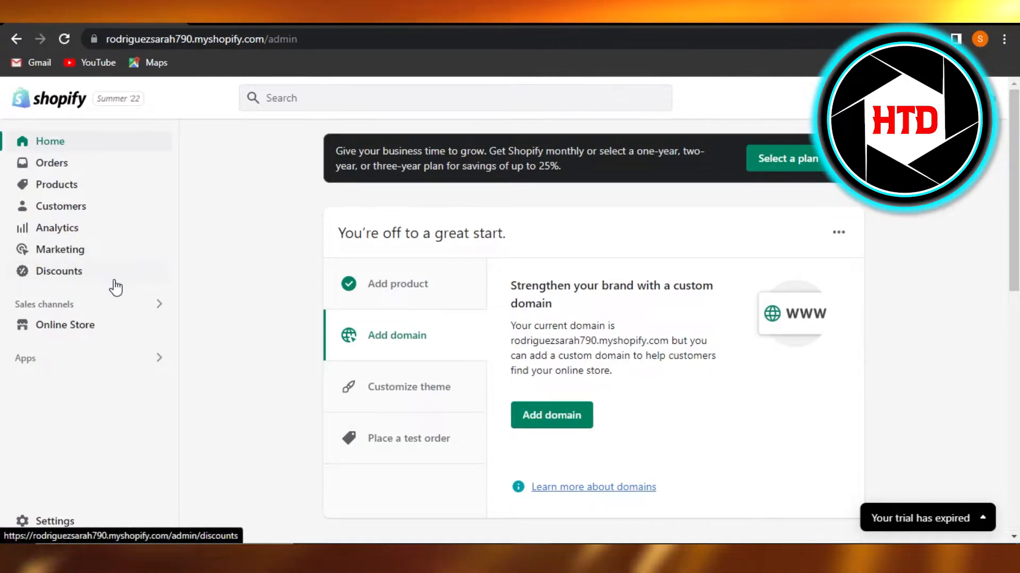
mouse_move(282, 257)
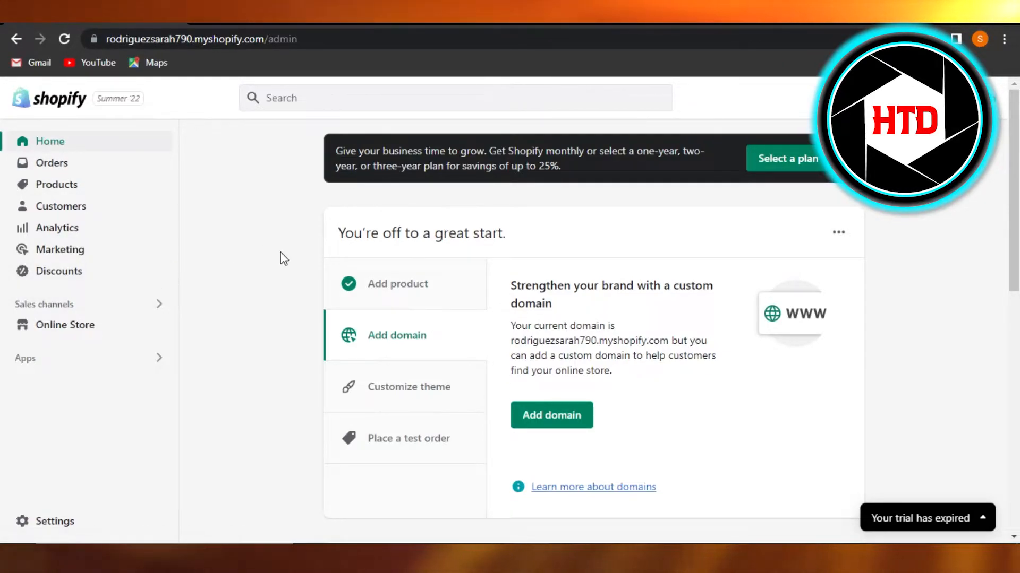
mouse_move(89, 447)
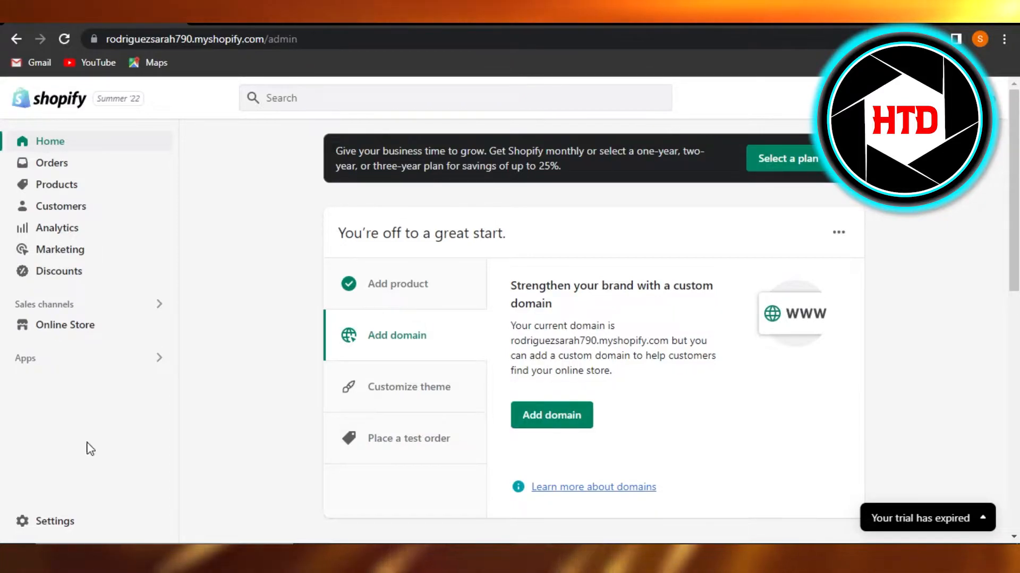
mouse_move(130, 367)
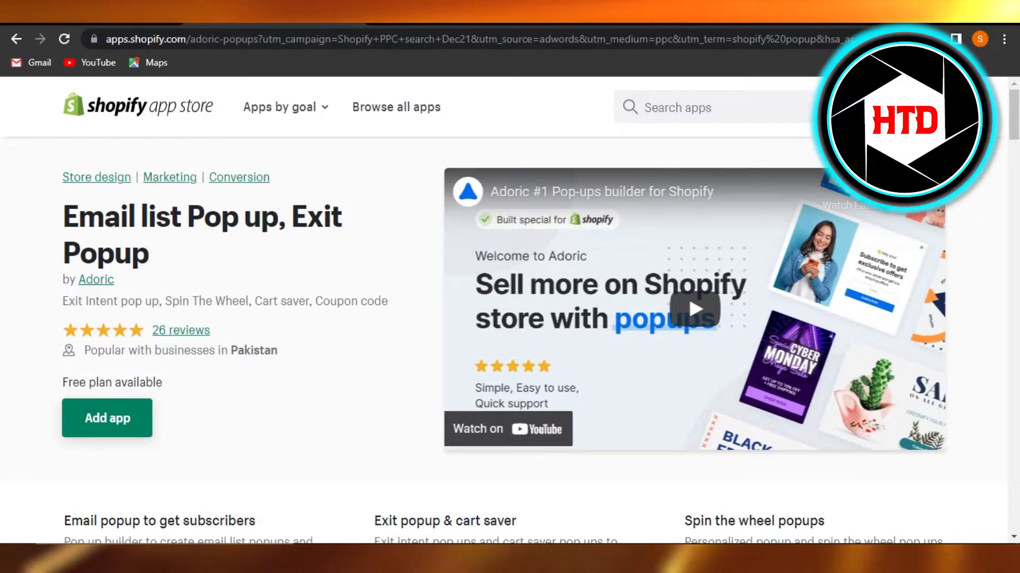
mouse_move(430, 242)
type("text box")
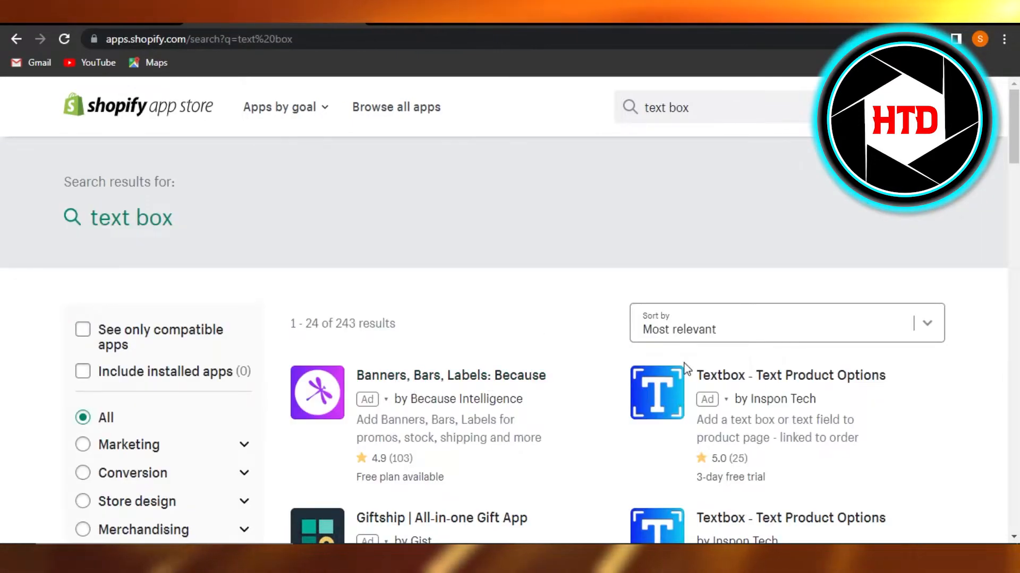
Locate Textbox - Text Product Options in the App Store results and start adding it to the store
scroll("down", 3)
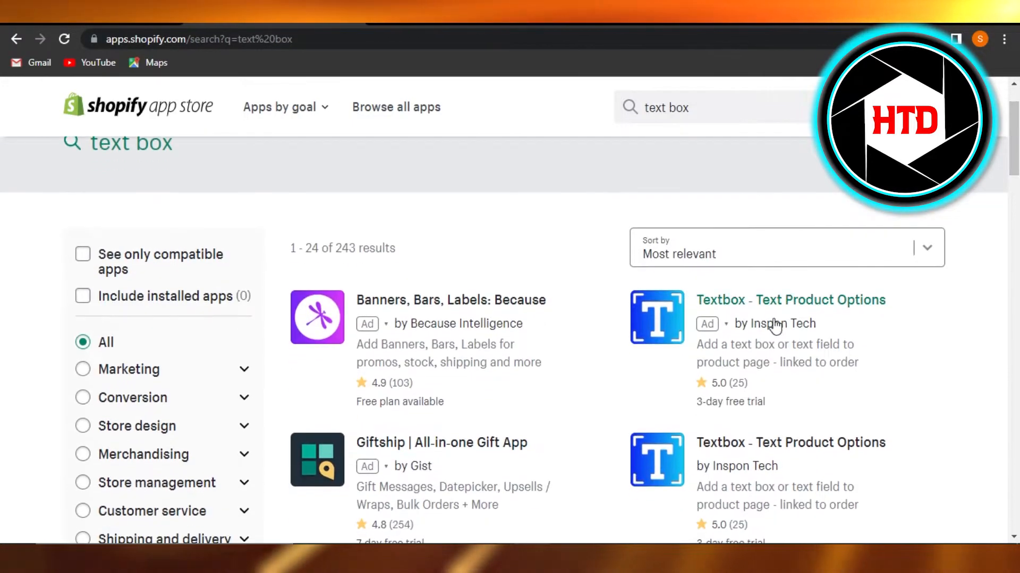
mouse_move(821, 299)
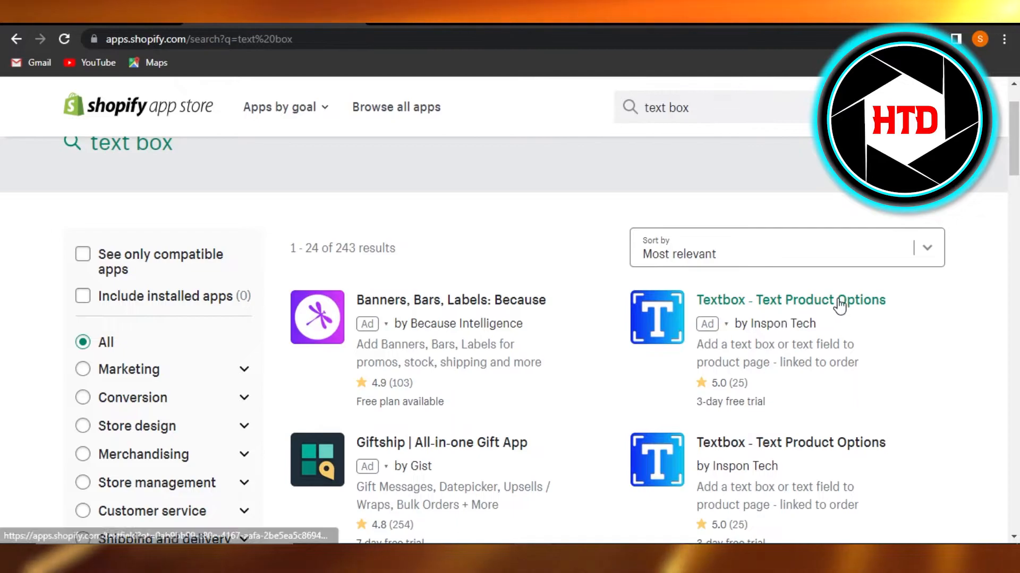
mouse_move(707, 332)
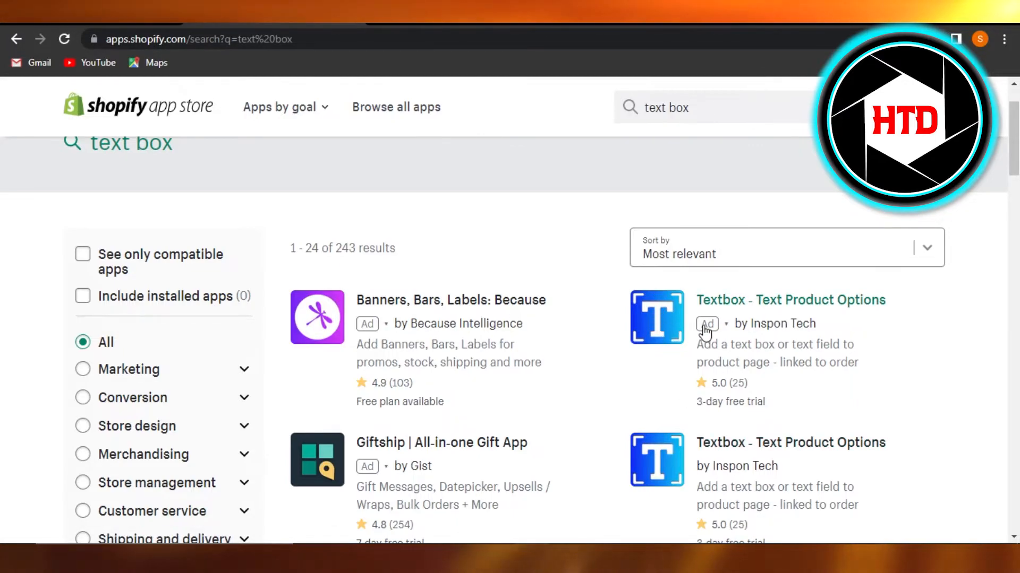
left_click(790, 300)
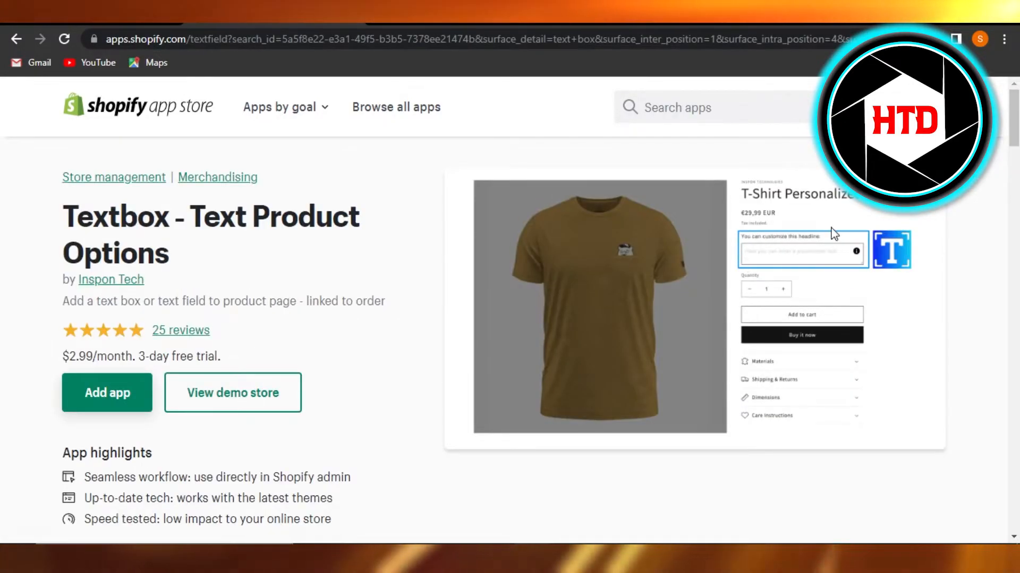
mouse_move(161, 413)
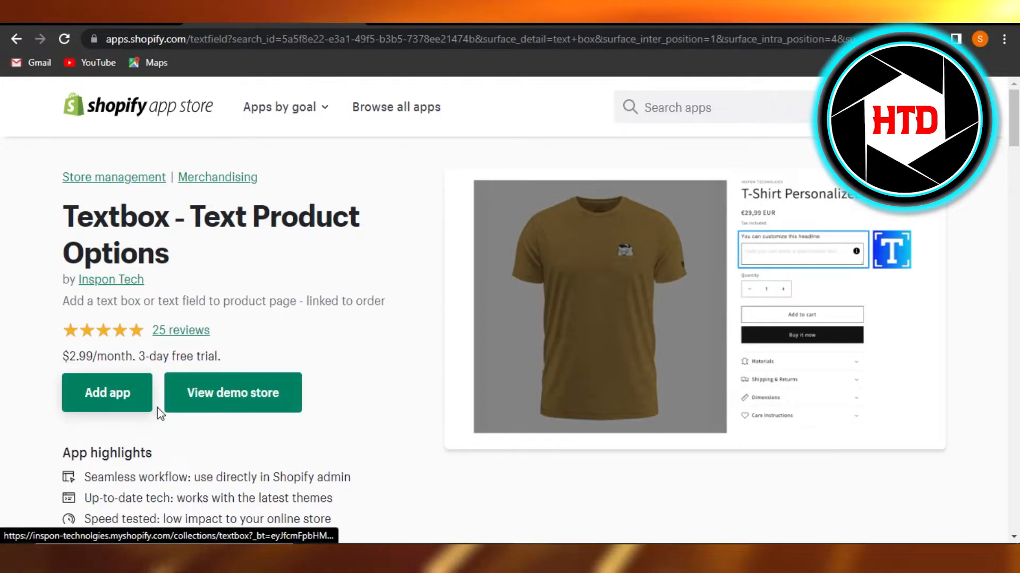
left_click(106, 393)
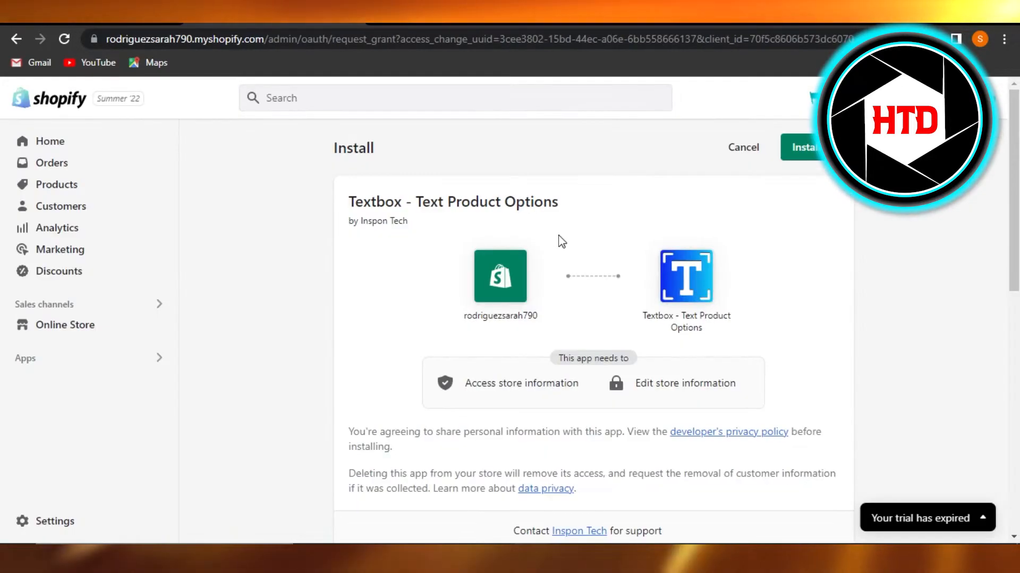
Confirm installing the Textbox app and review the $2.99/30 days TextField Unlimited Plan approval
left_click(803, 146)
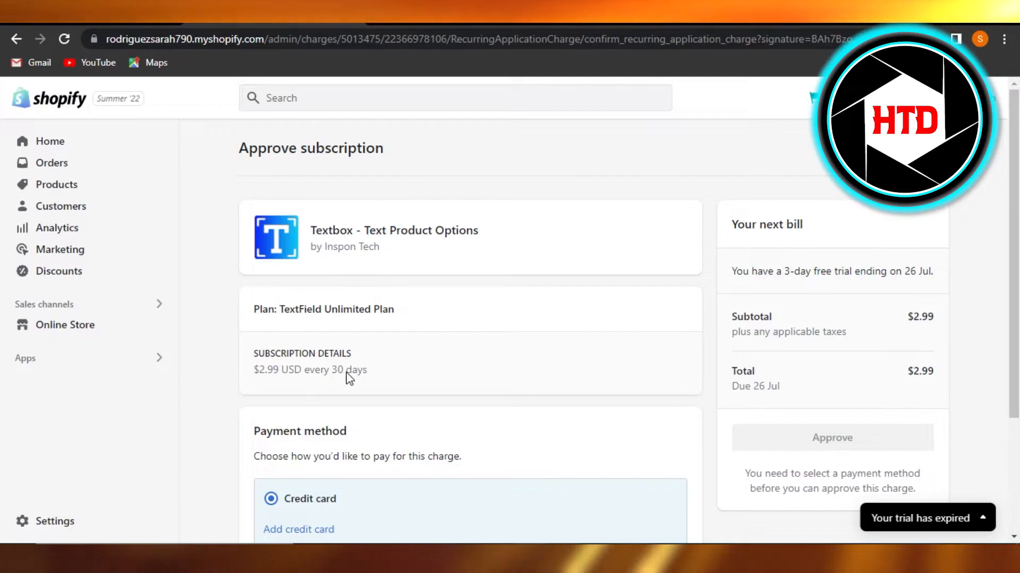
mouse_move(288, 281)
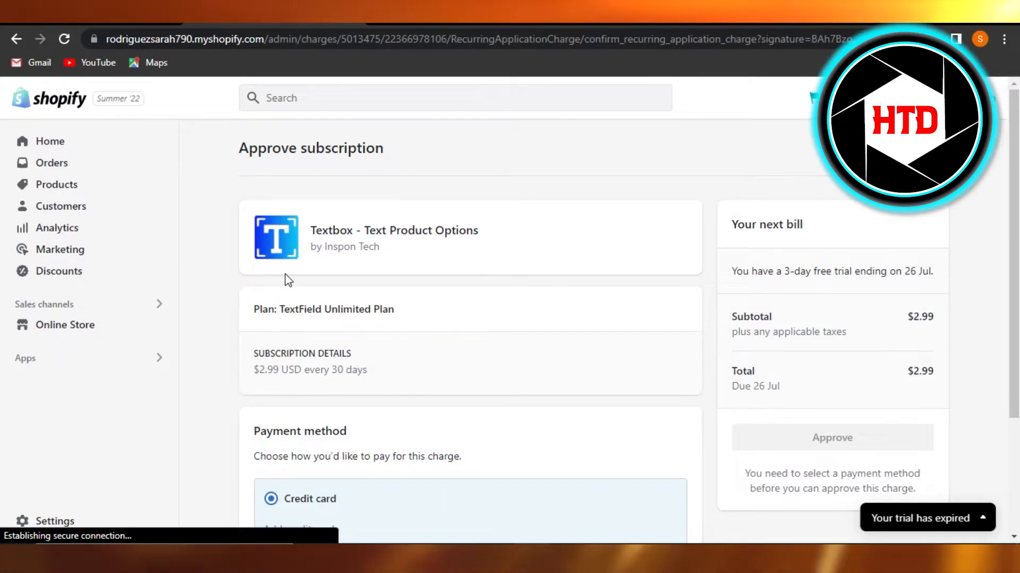
scroll("down", 3)
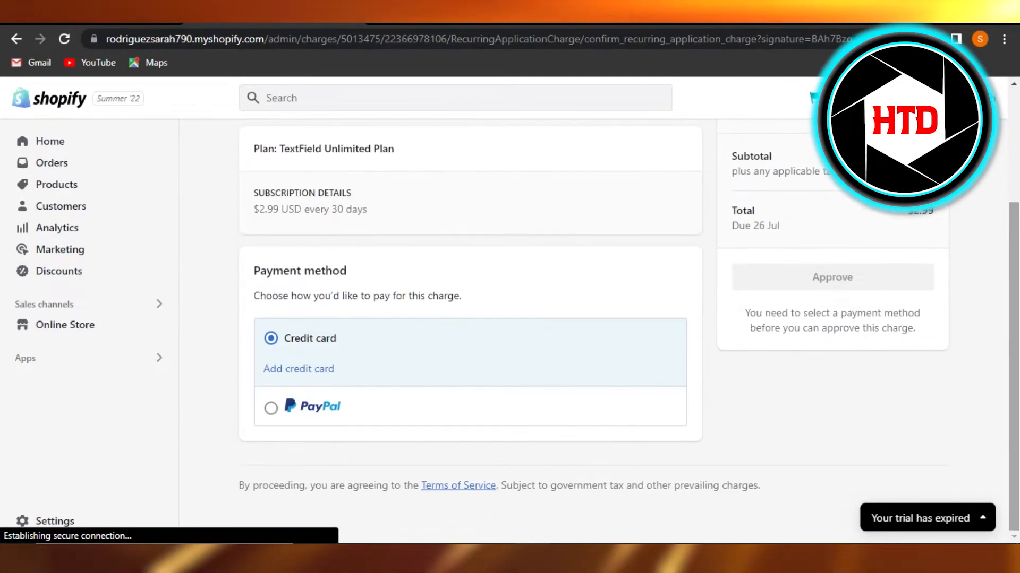
scroll("up", 3)
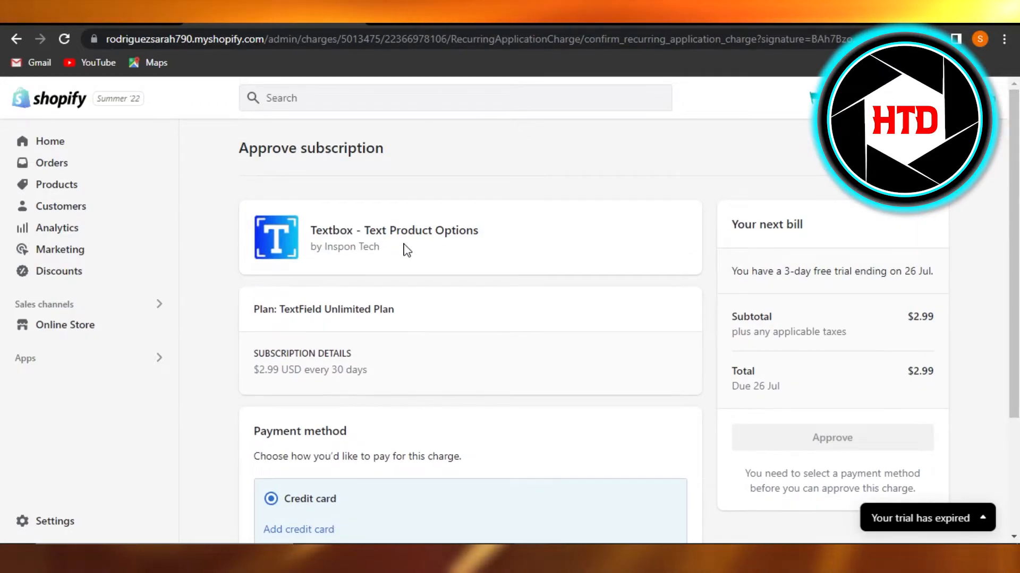
mouse_move(312, 306)
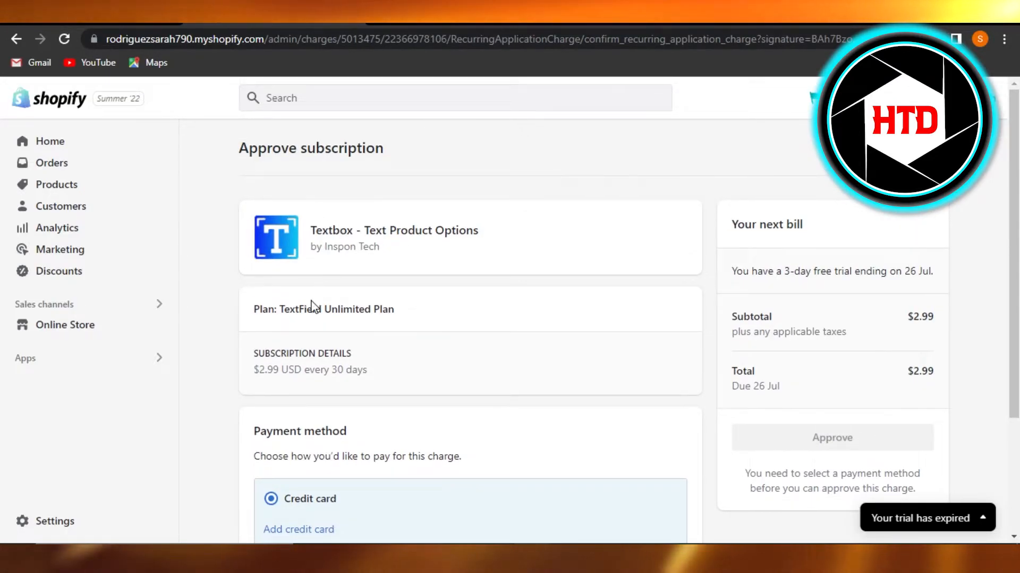
mouse_move(227, 305)
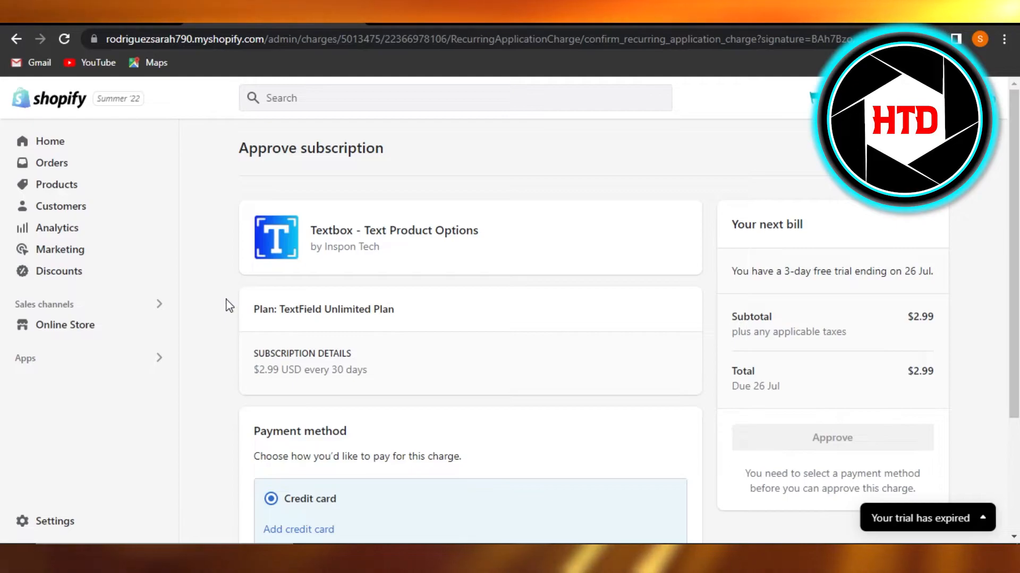
mouse_move(663, 239)
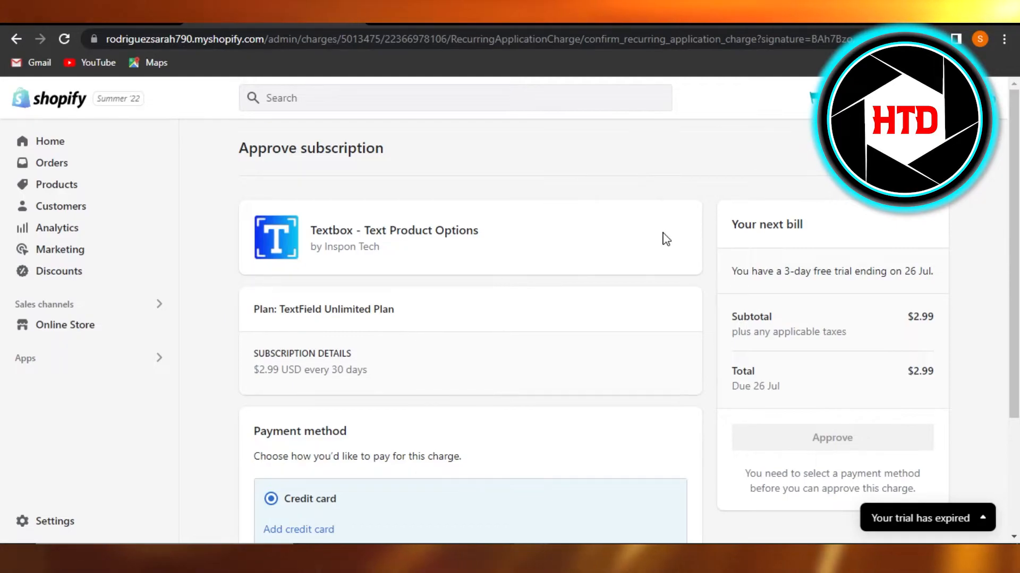
mouse_move(910, 364)
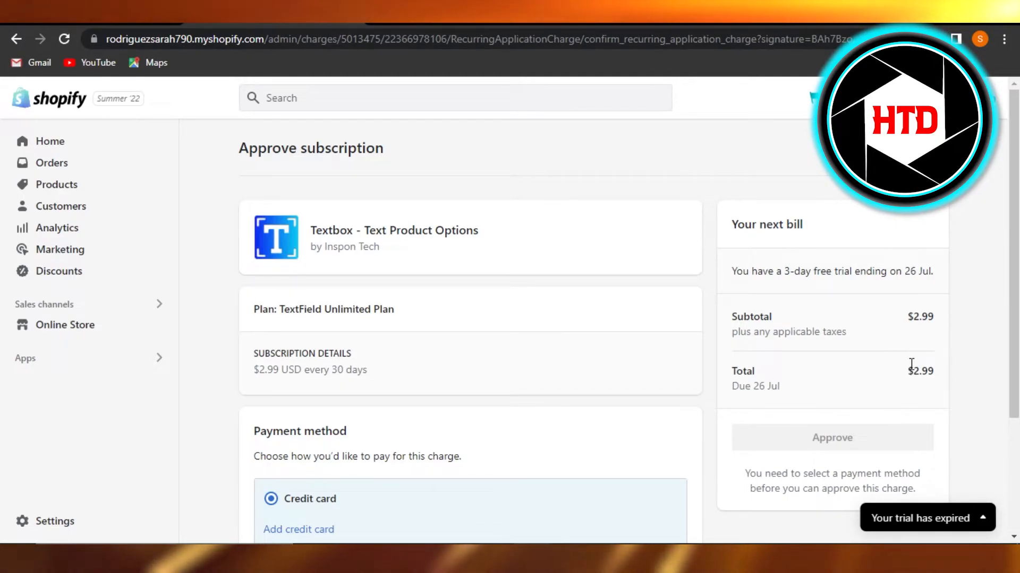
mouse_move(459, 187)
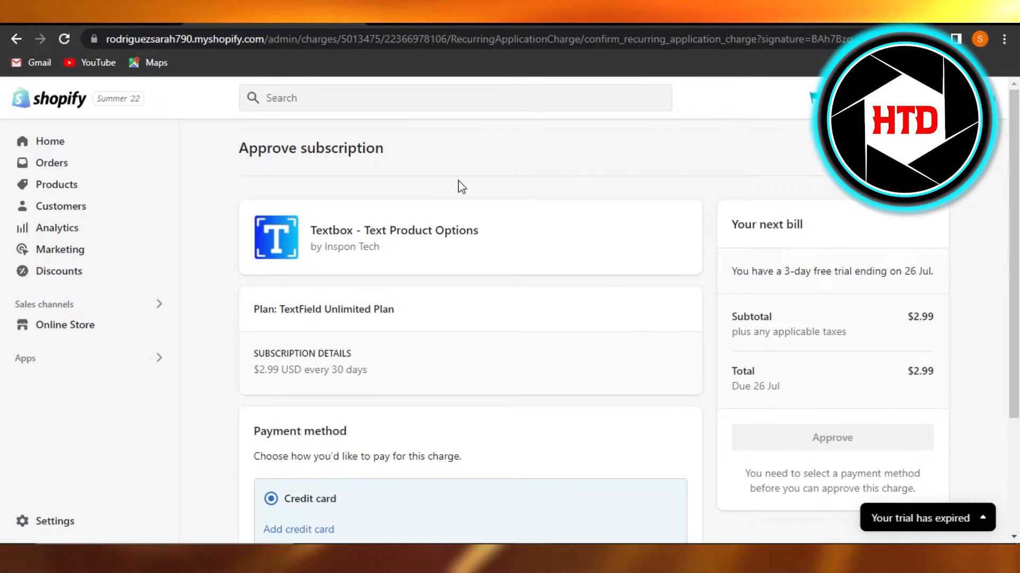
mouse_move(54, 520)
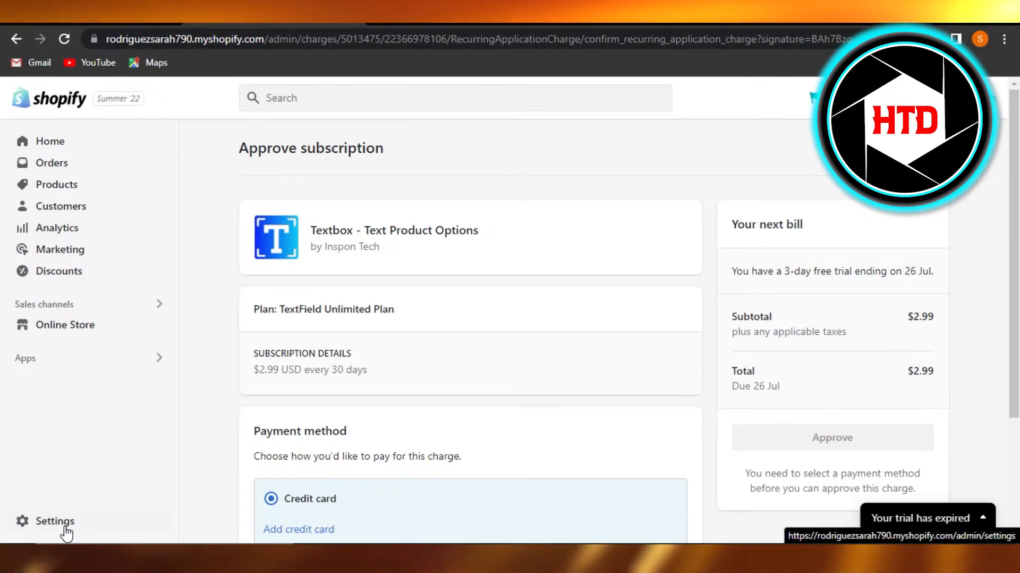
Review the Products list with the Shirt, then move to the store Settings at Store details
left_click(58, 183)
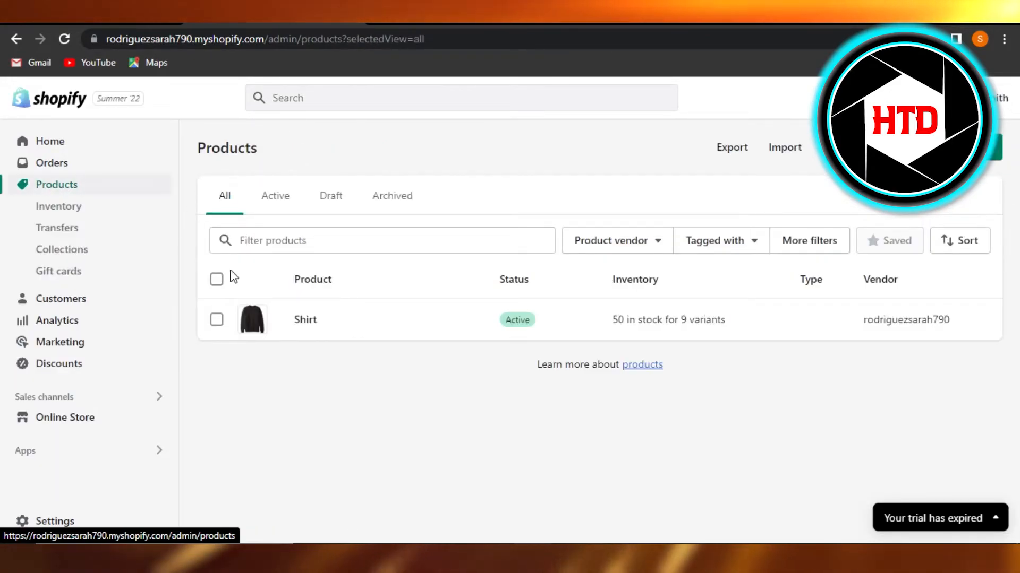
mouse_move(520, 269)
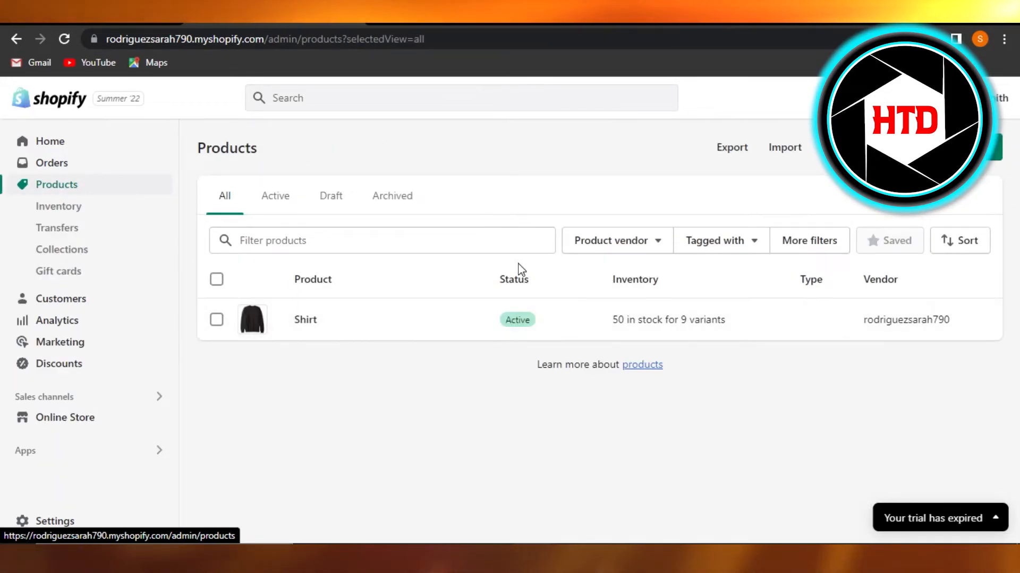
mouse_move(352, 325)
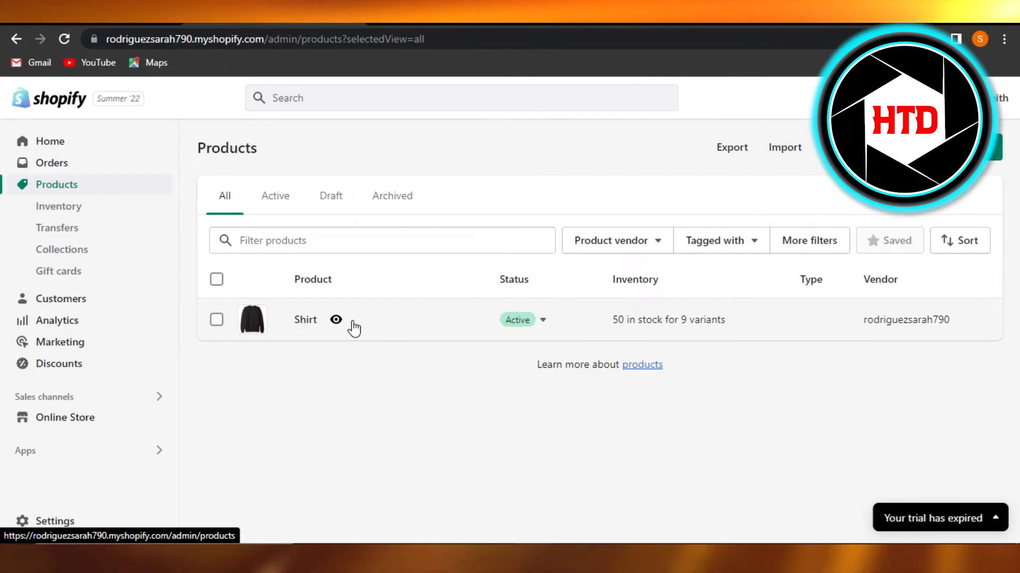
mouse_move(348, 336)
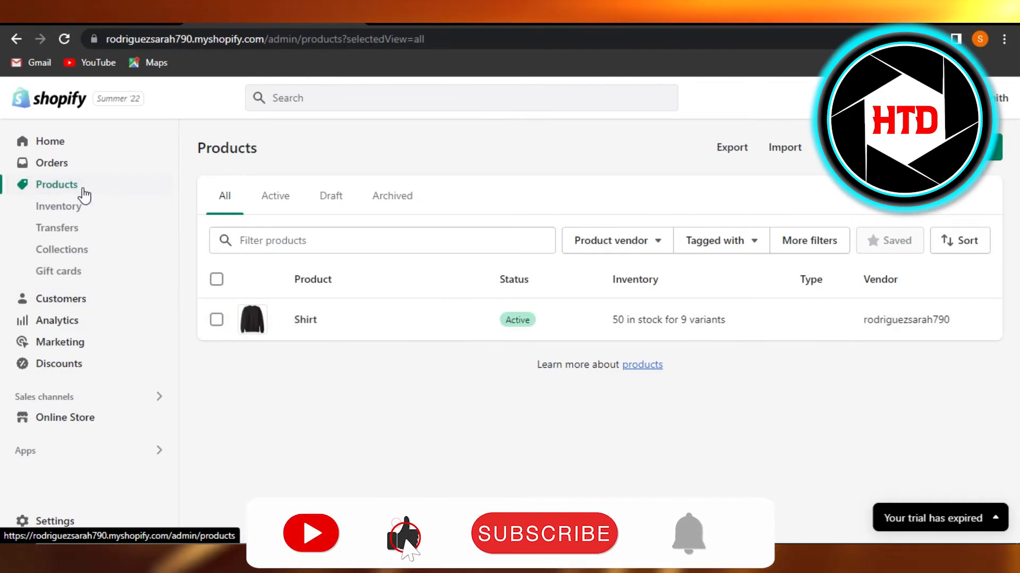
mouse_move(54, 521)
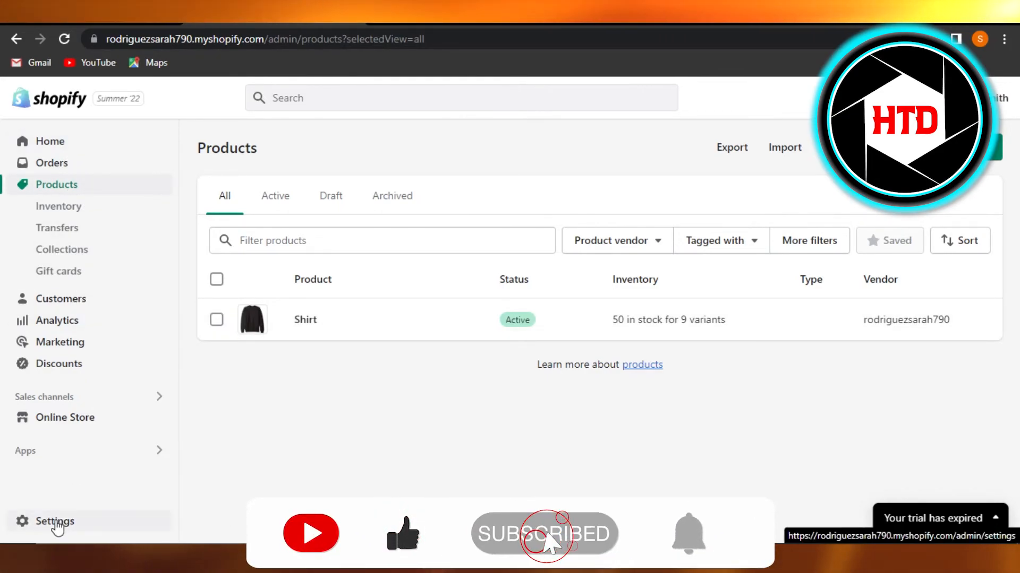
left_click(54, 522)
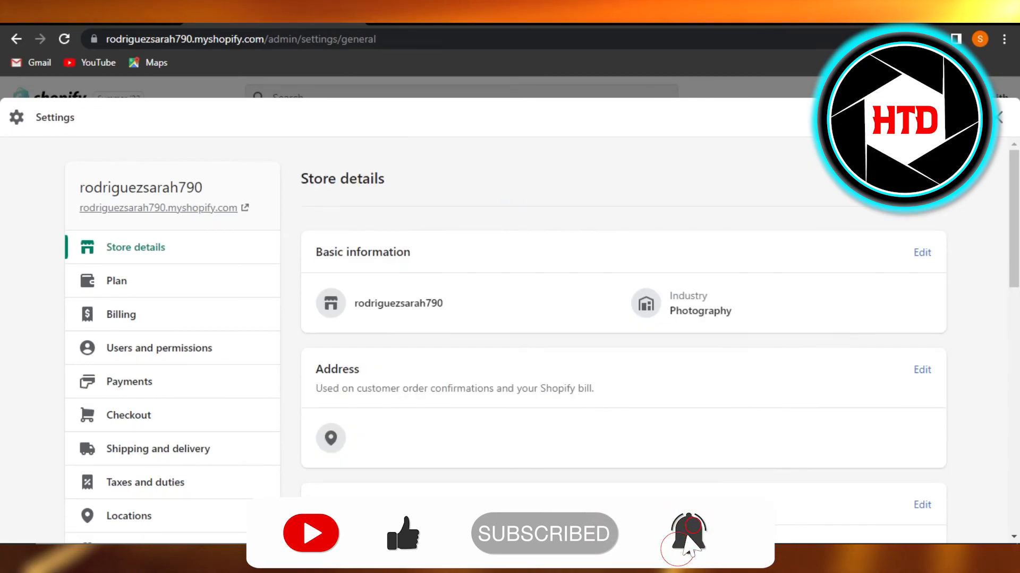